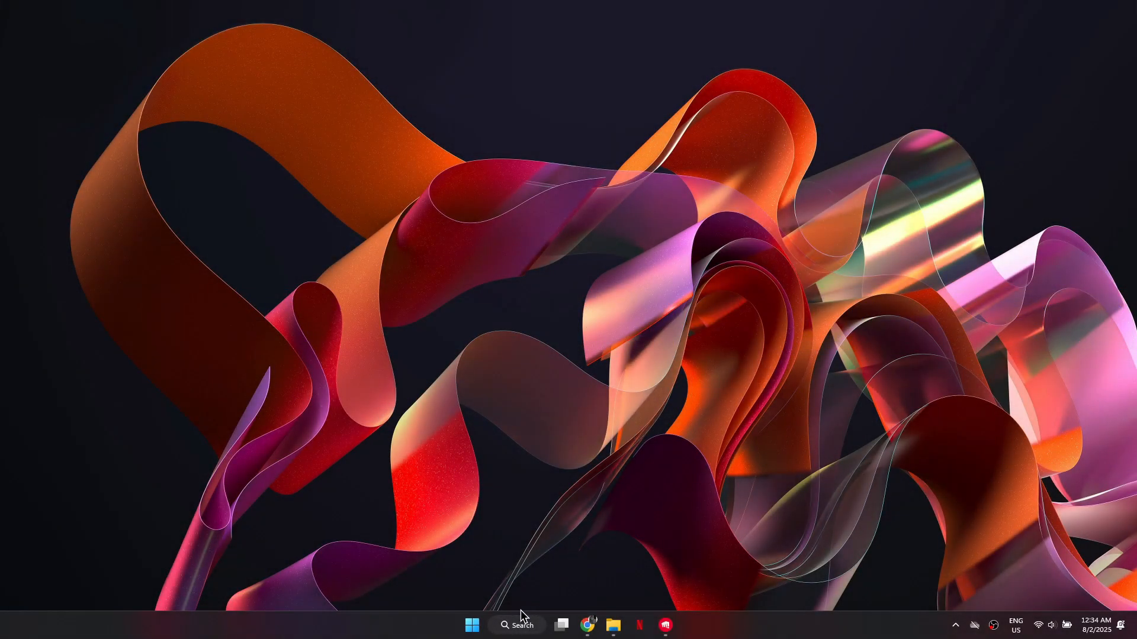
mouse_move(408, 286)
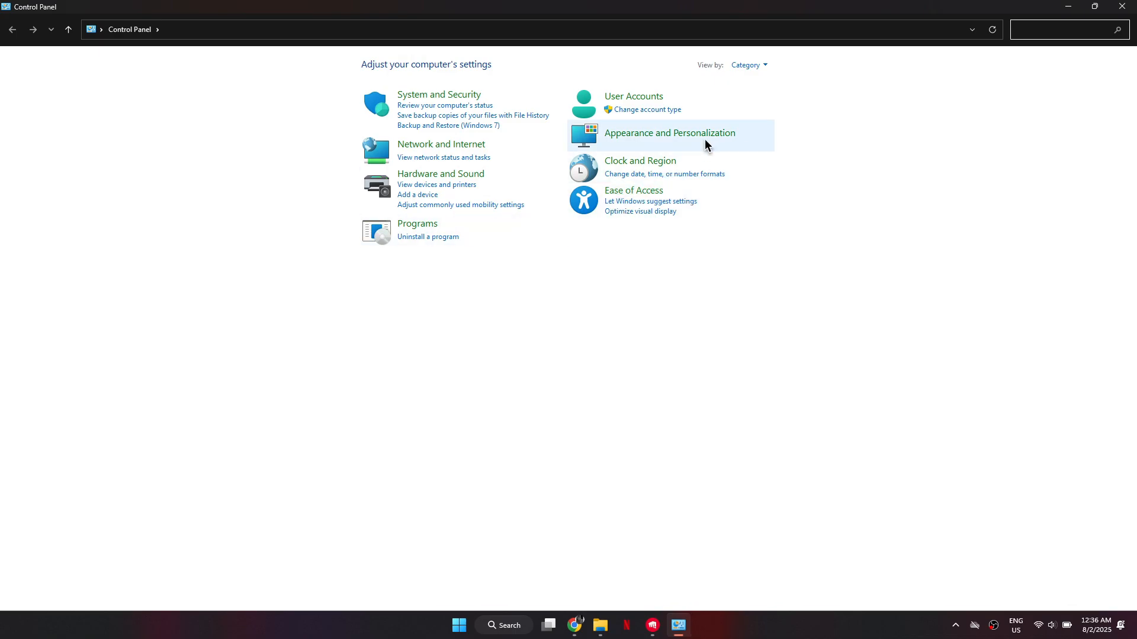
Keep Control Panel viewed by Category to reach the installed programs list.
left_click(748, 64)
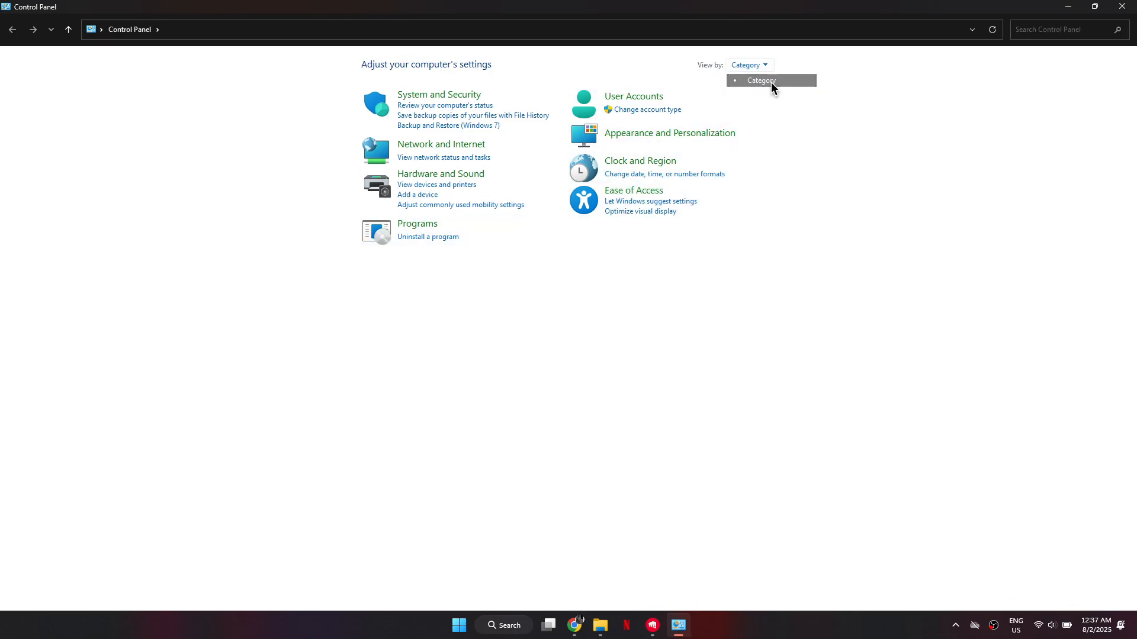
left_click(427, 236)
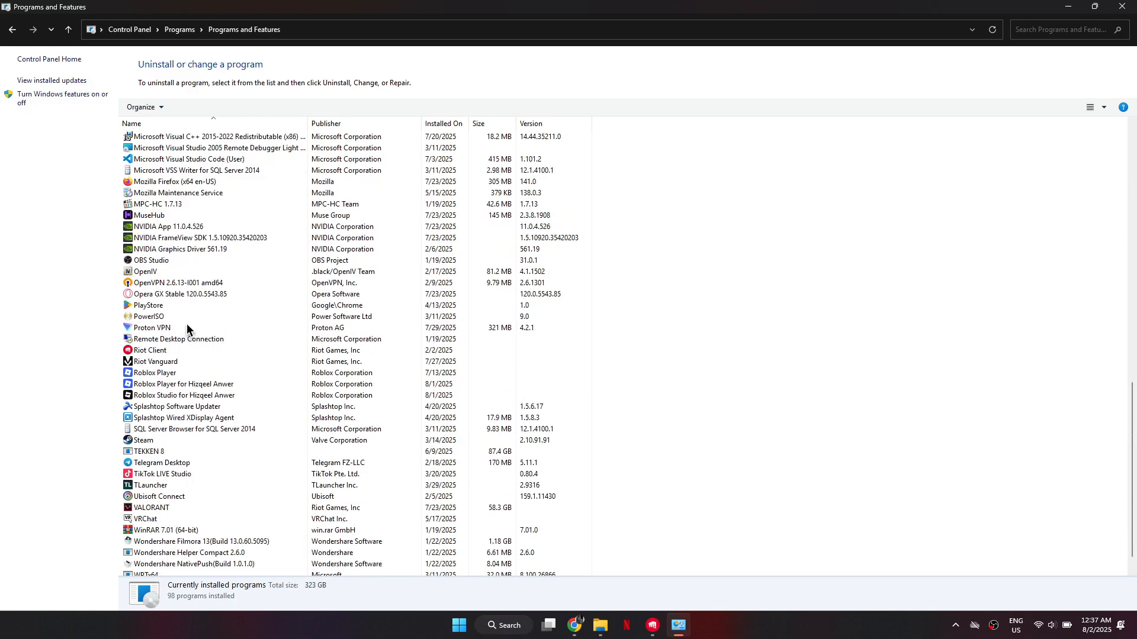
Uninstall Riot Vanguard from Programs and Features.
right_click(154, 361)
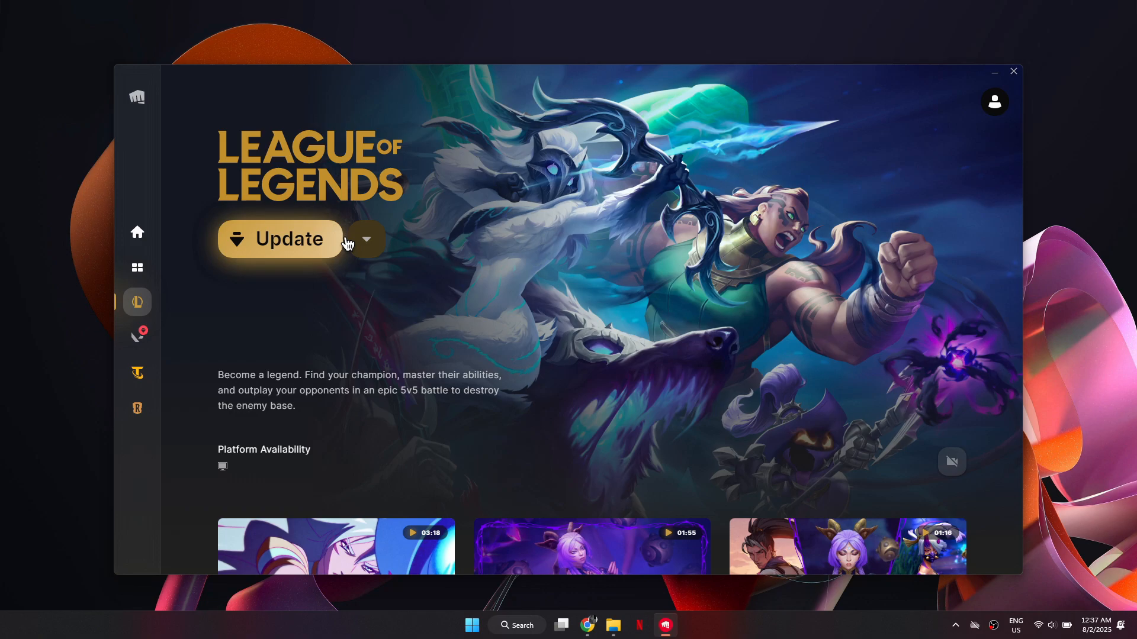
Update League of Legends until a restart is required, then close the Riot Client.
left_click(279, 238)
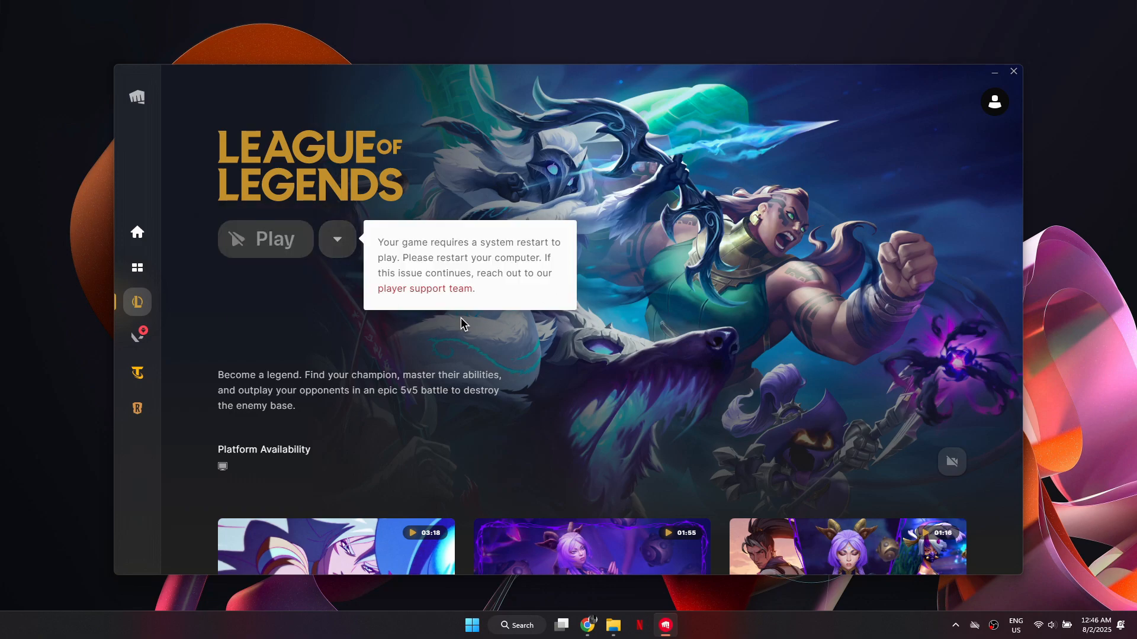
mouse_move(546, 360)
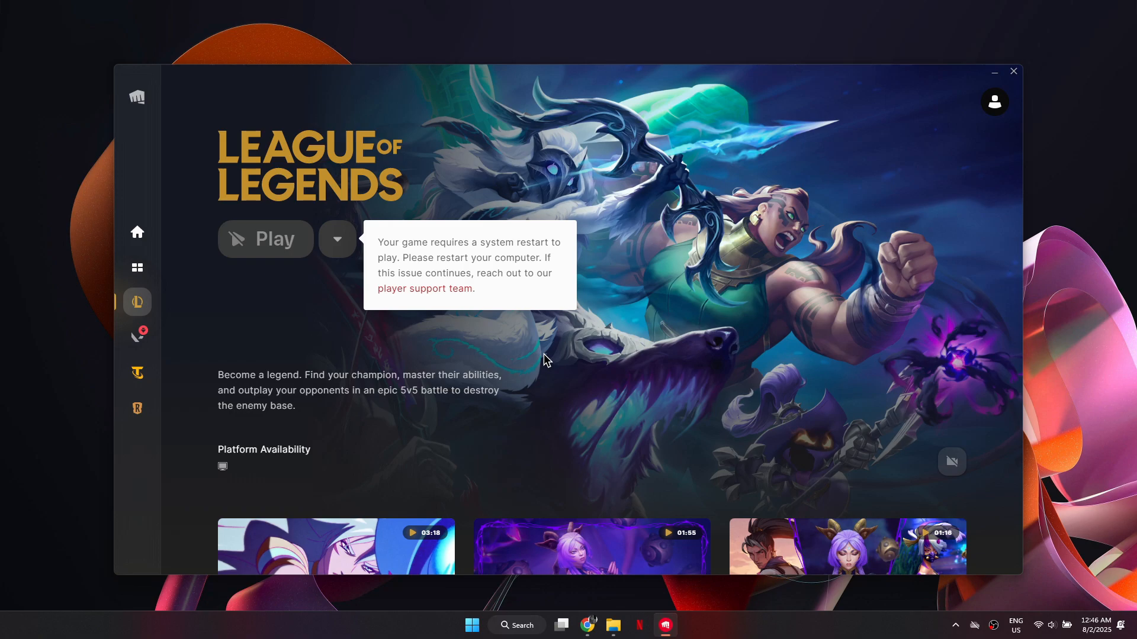
left_click(993, 71)
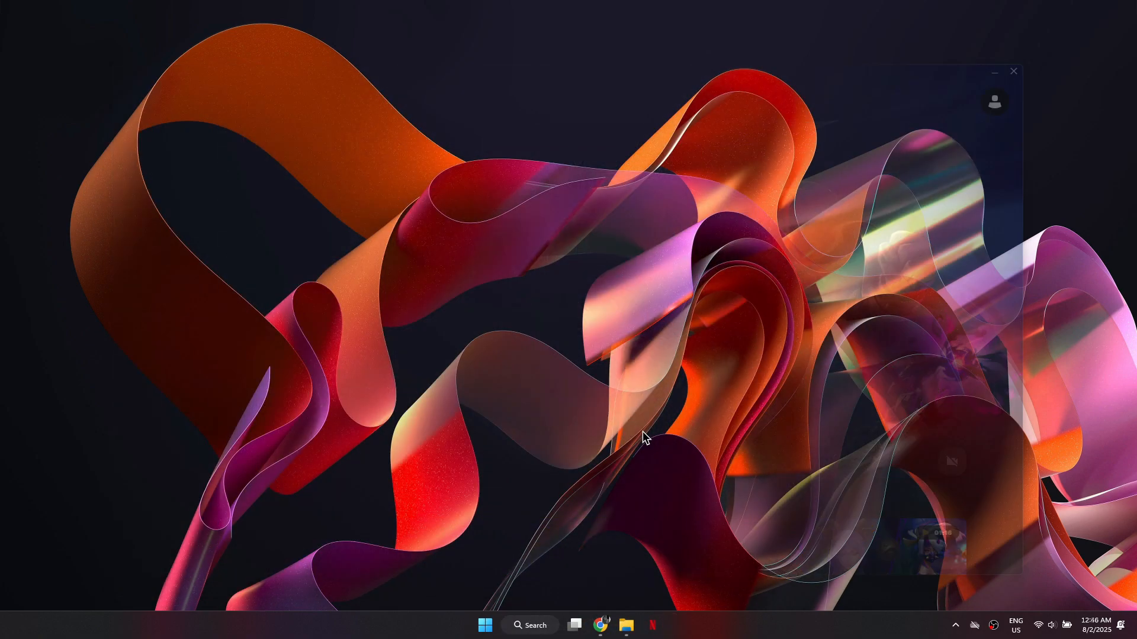
Launch Registry Editor from Search after the restart.
left_click(529, 625)
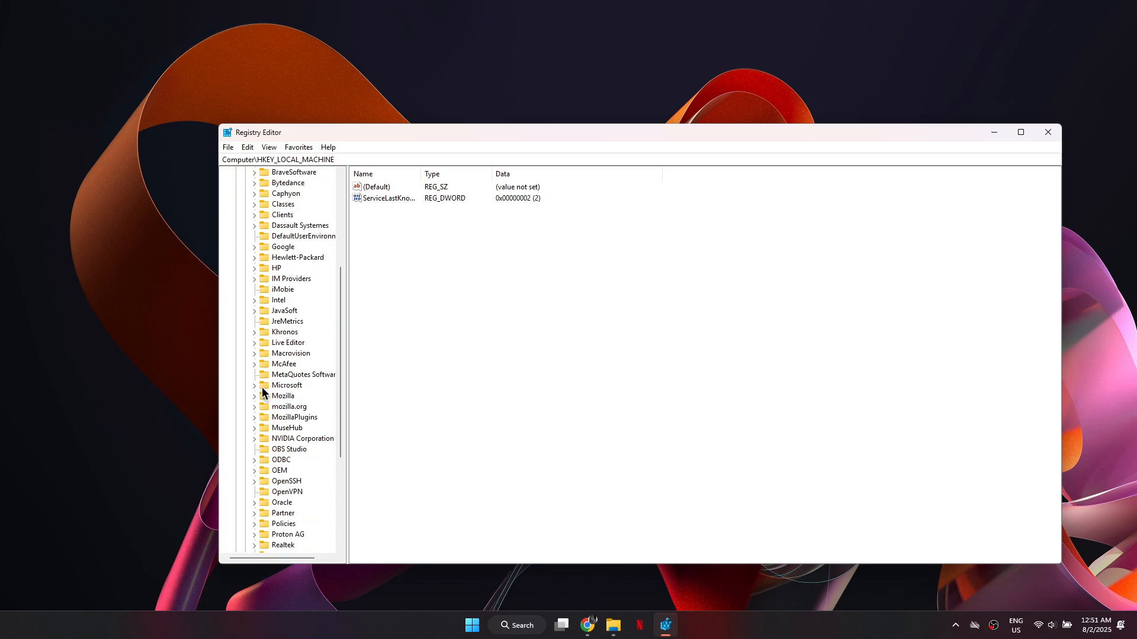
Reach the Image File Execution Options key under Windows NT\CurrentVersion.
scroll("down", 3)
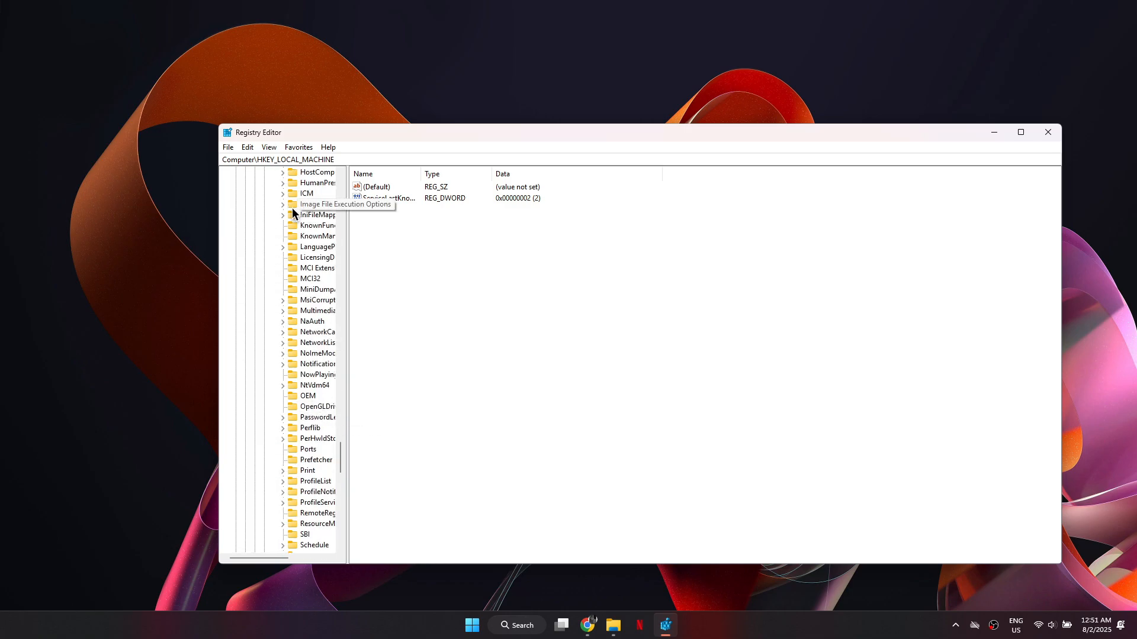
left_click(282, 204)
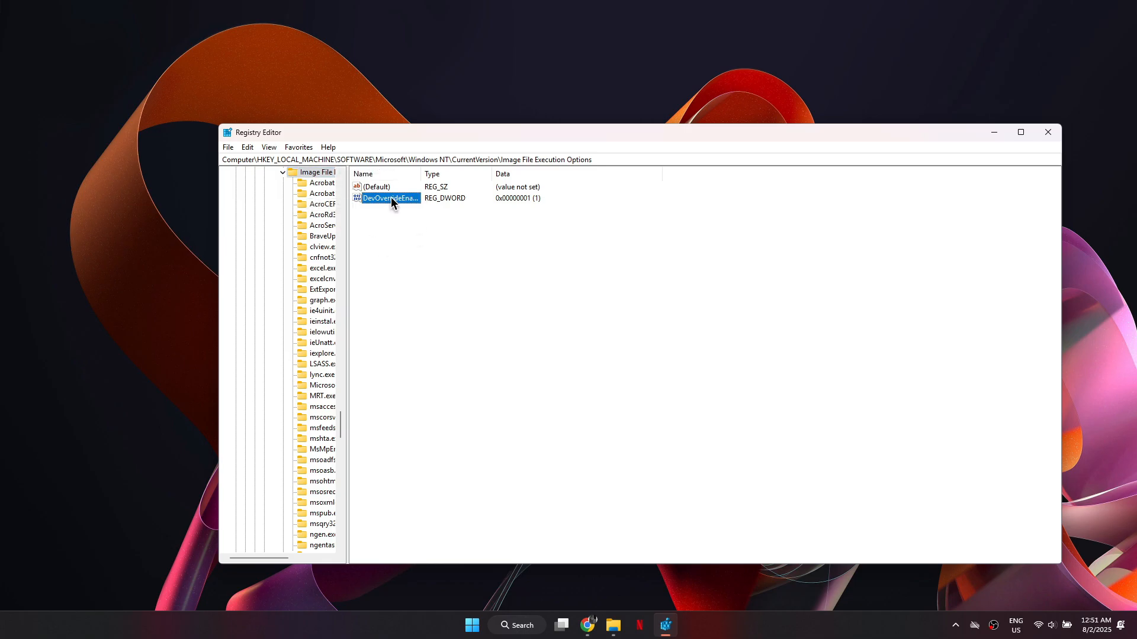
Change DevOverrideEnable's value data from 1 to 0 and confirm.
double_click(391, 198)
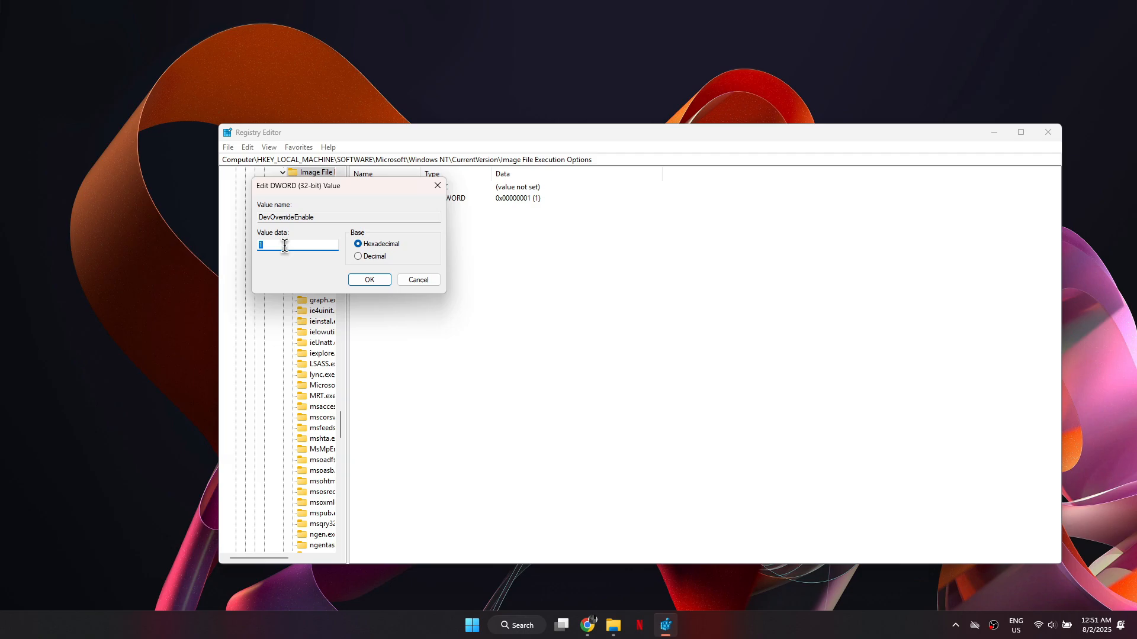
left_click(369, 279)
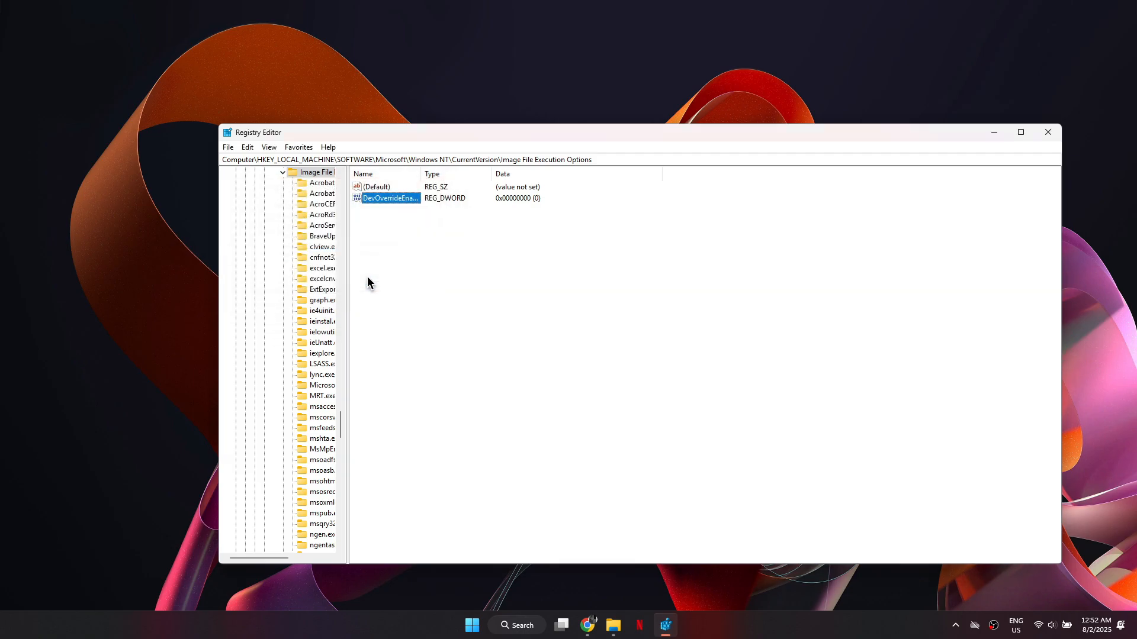